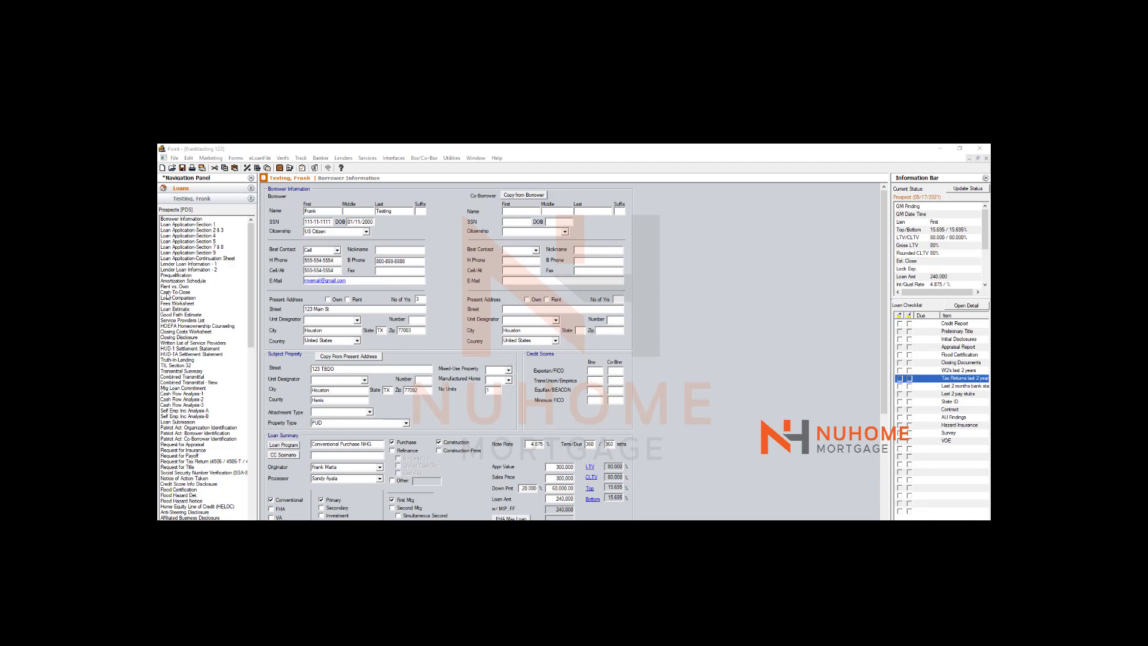
mouse_move(225, 237)
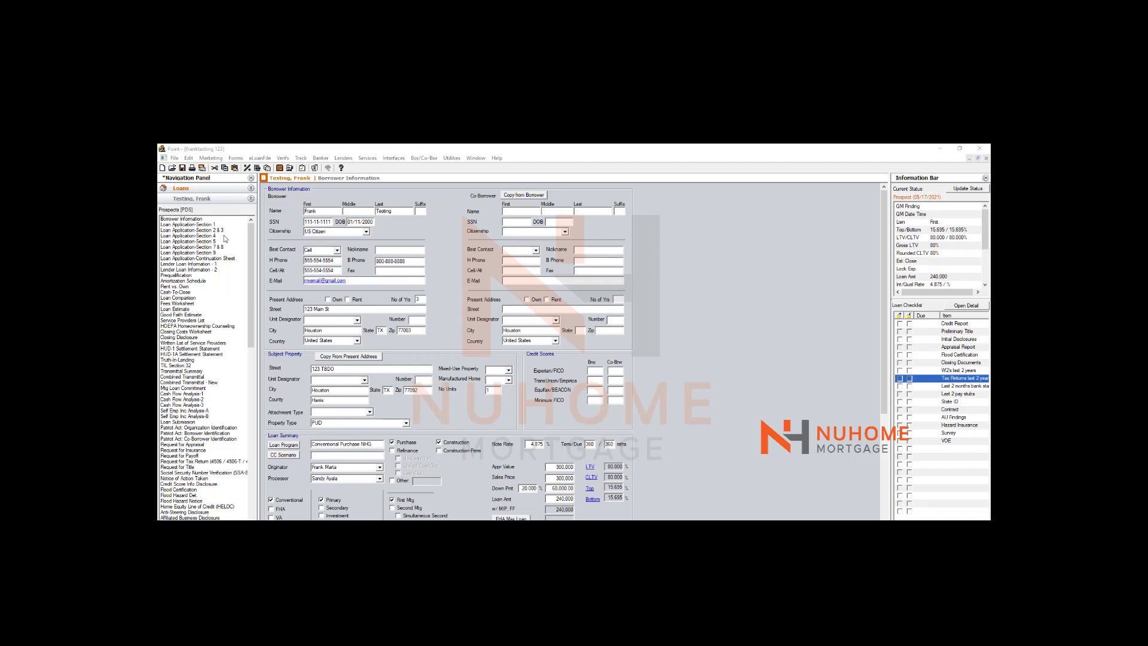
mouse_move(271, 334)
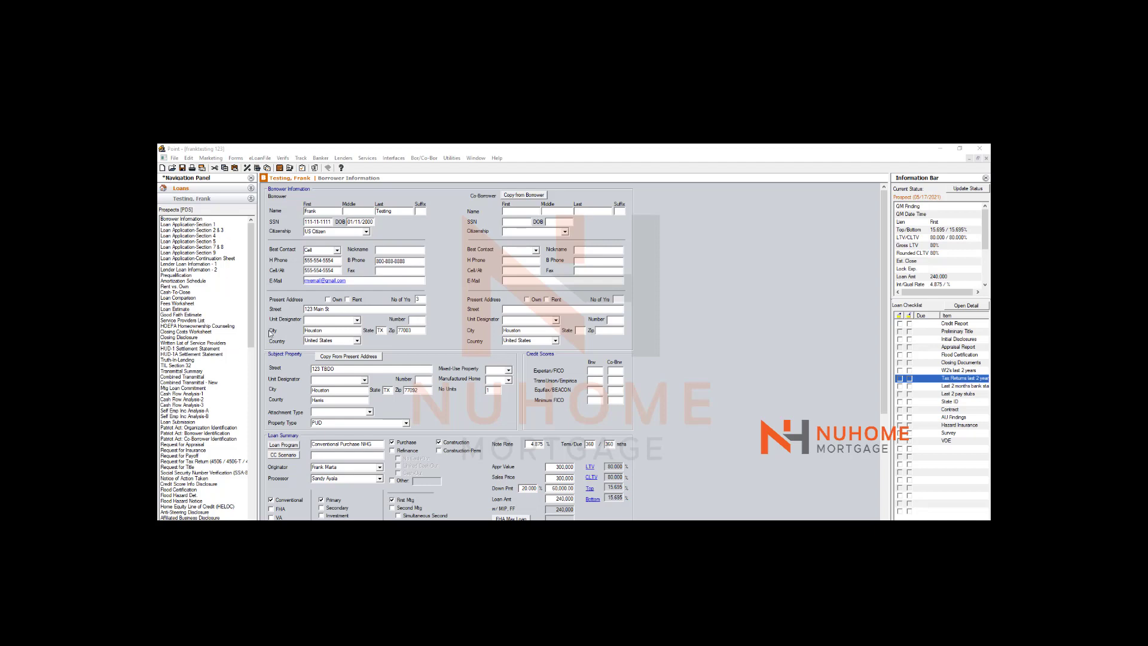
mouse_move(366, 159)
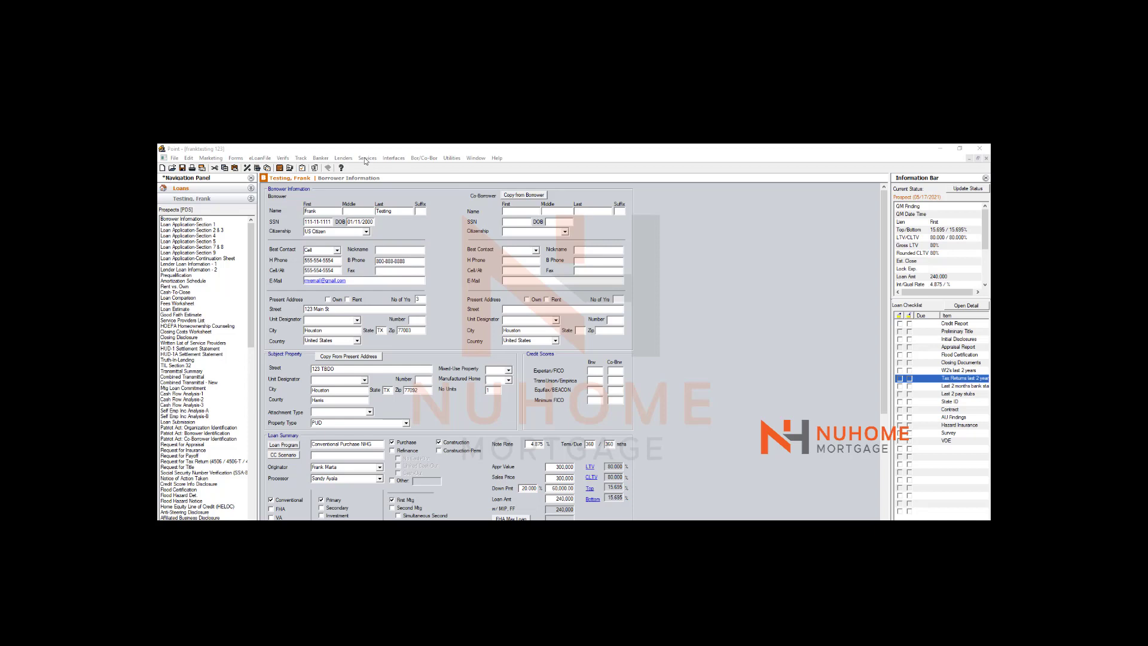
Step: Start a Fannie Mae DO/DU request from the Services menu's Fannie Mae options
click(368, 158)
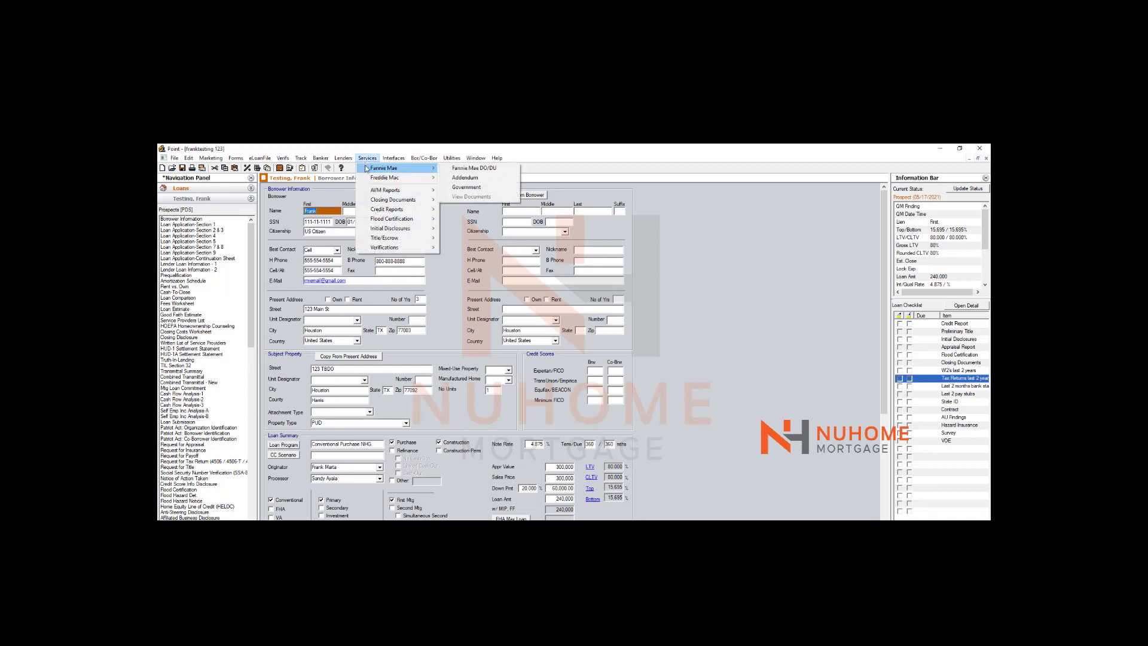
click(394, 157)
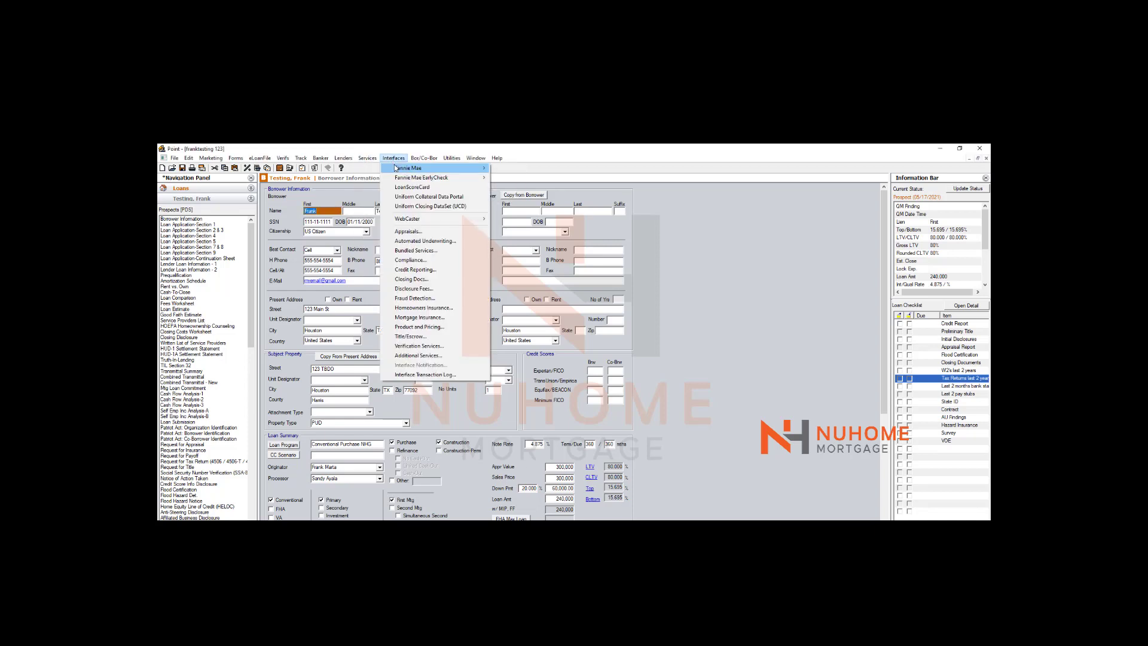
click(367, 157)
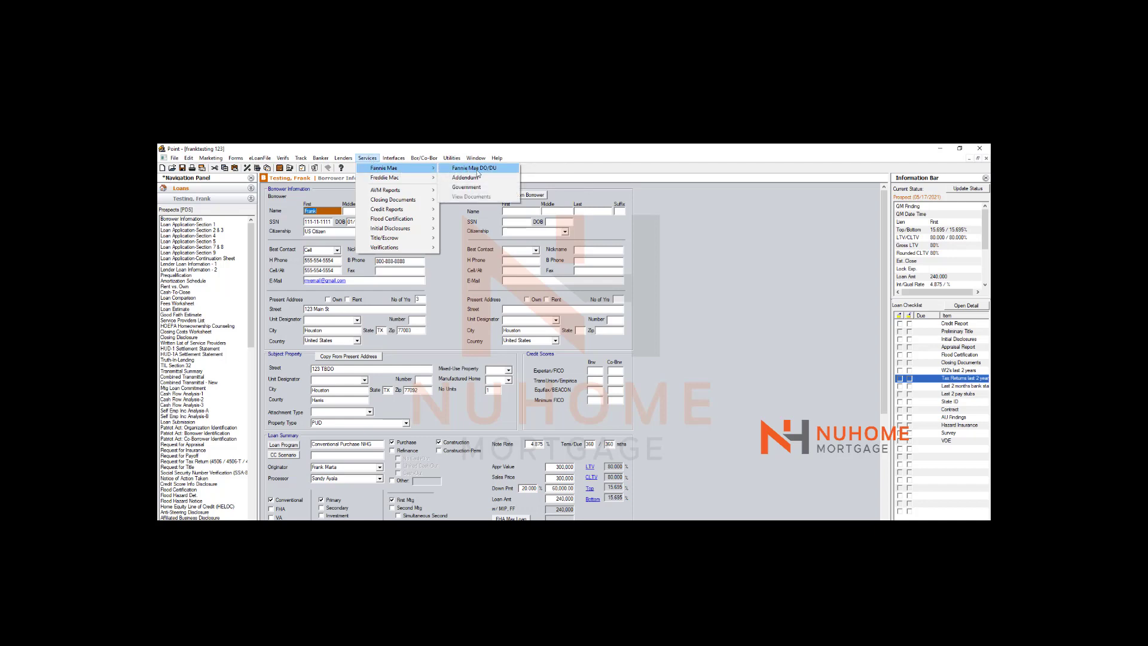
click(476, 168)
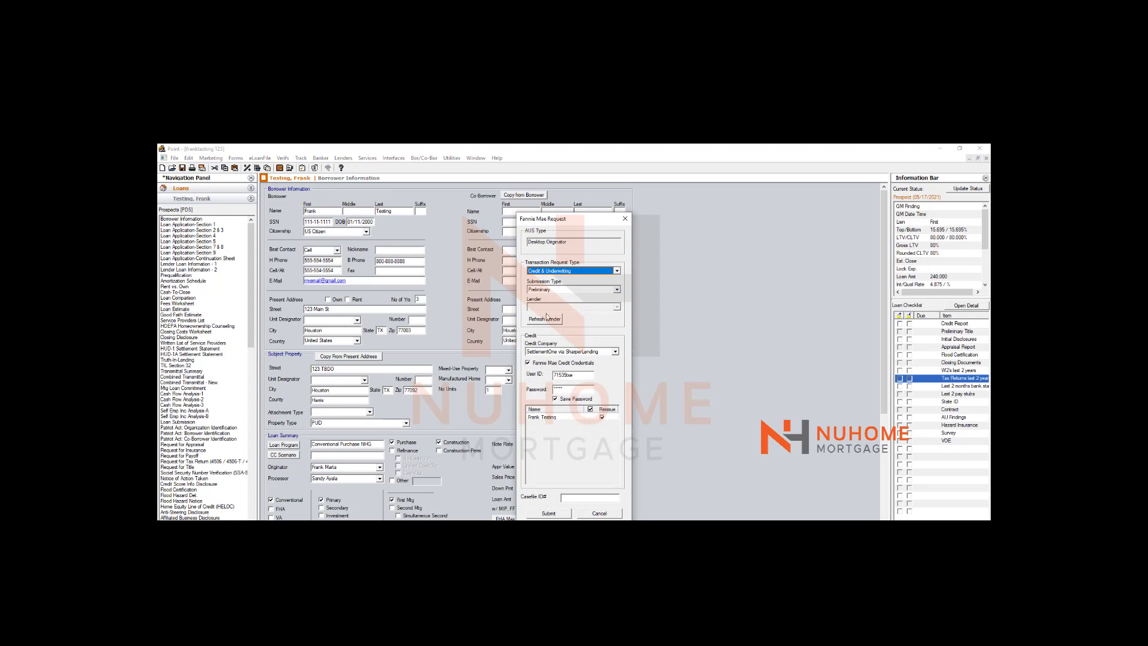
mouse_move(556, 364)
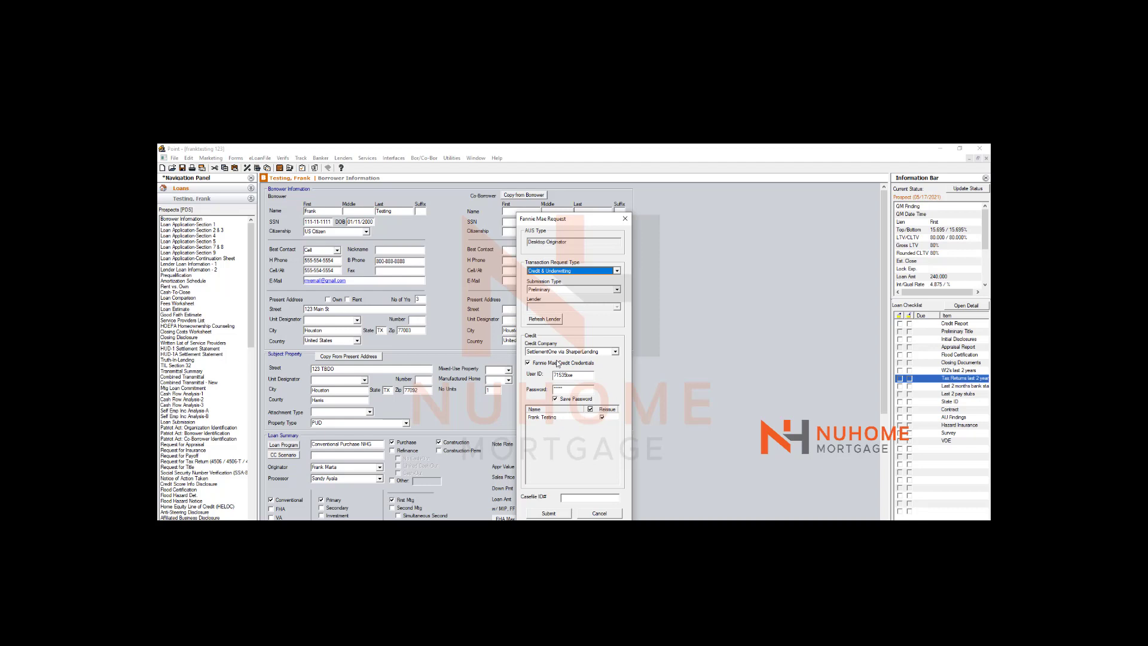
mouse_move(552, 357)
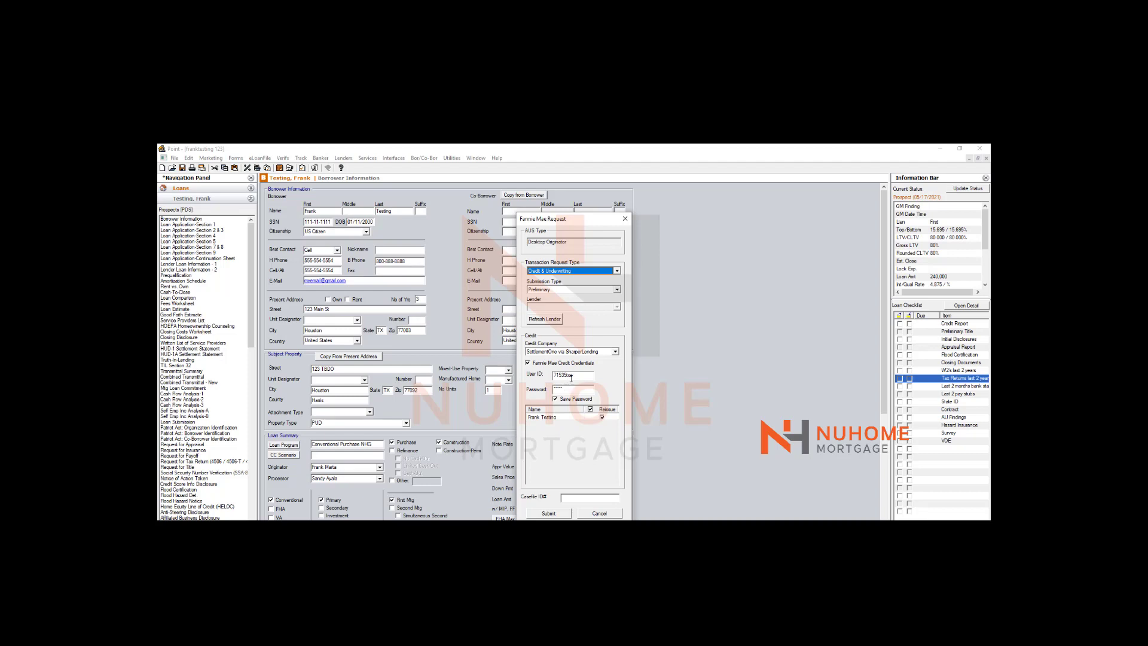
mouse_move(545, 378)
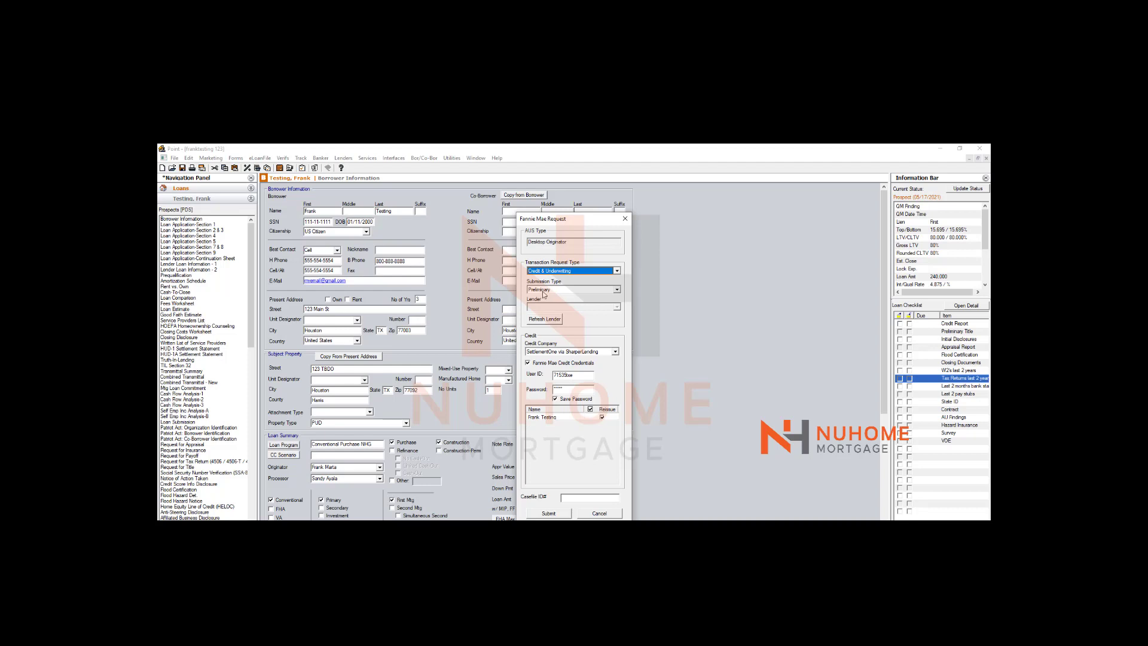
Step: Expand the Submission Type dropdown on the credit and underwriting request
click(616, 289)
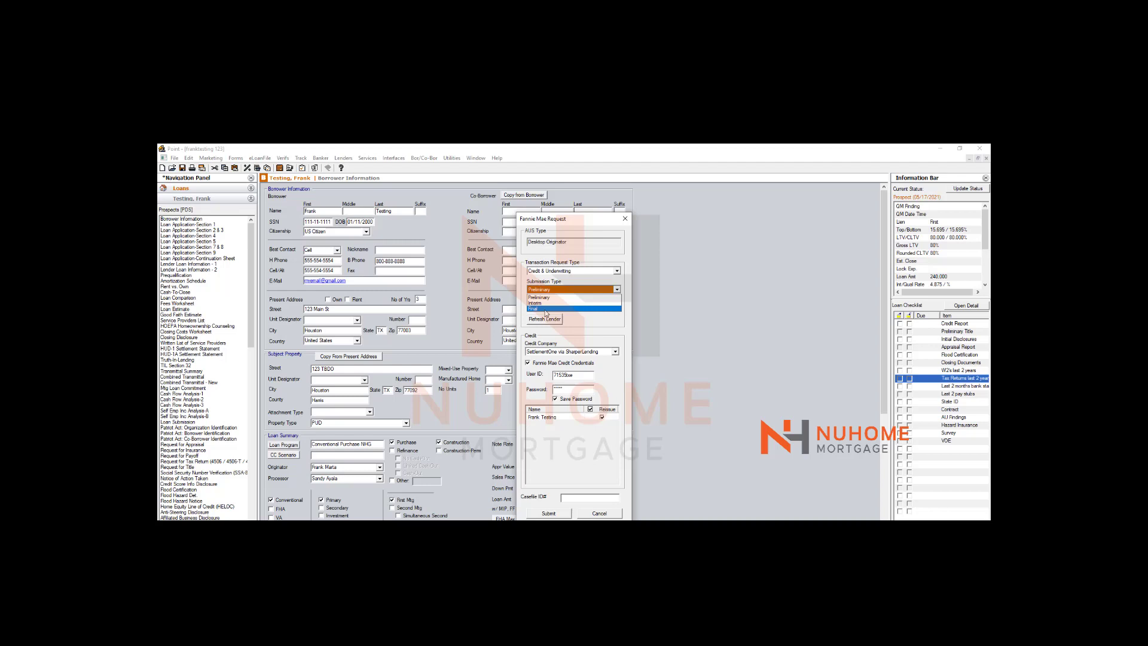
mouse_move(545, 313)
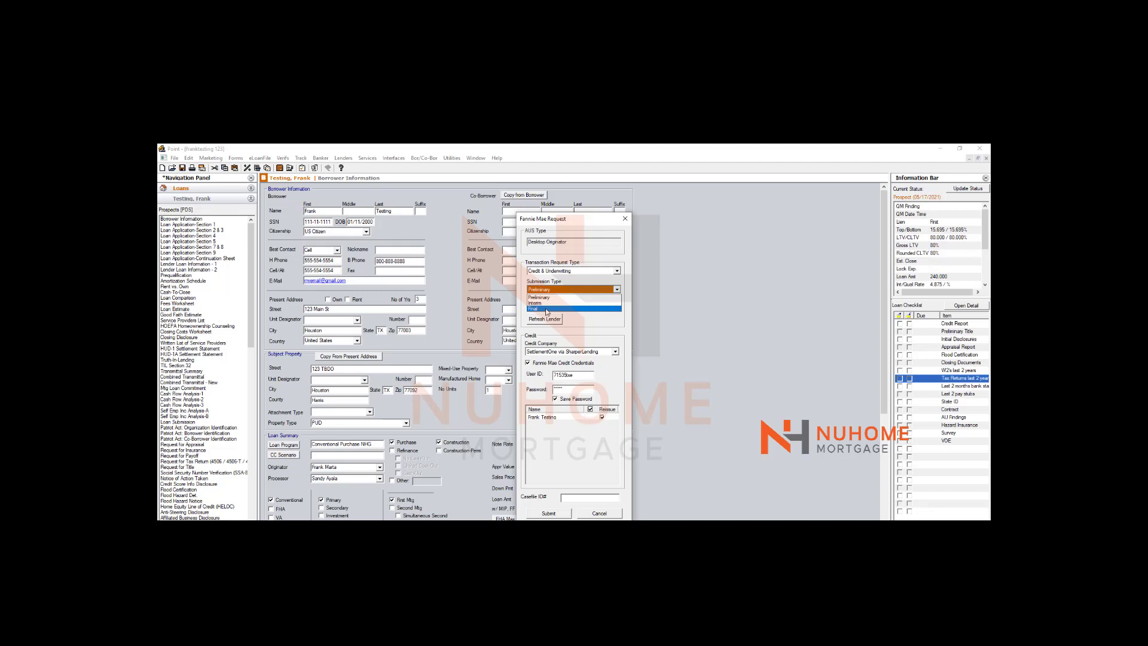
mouse_move(540, 313)
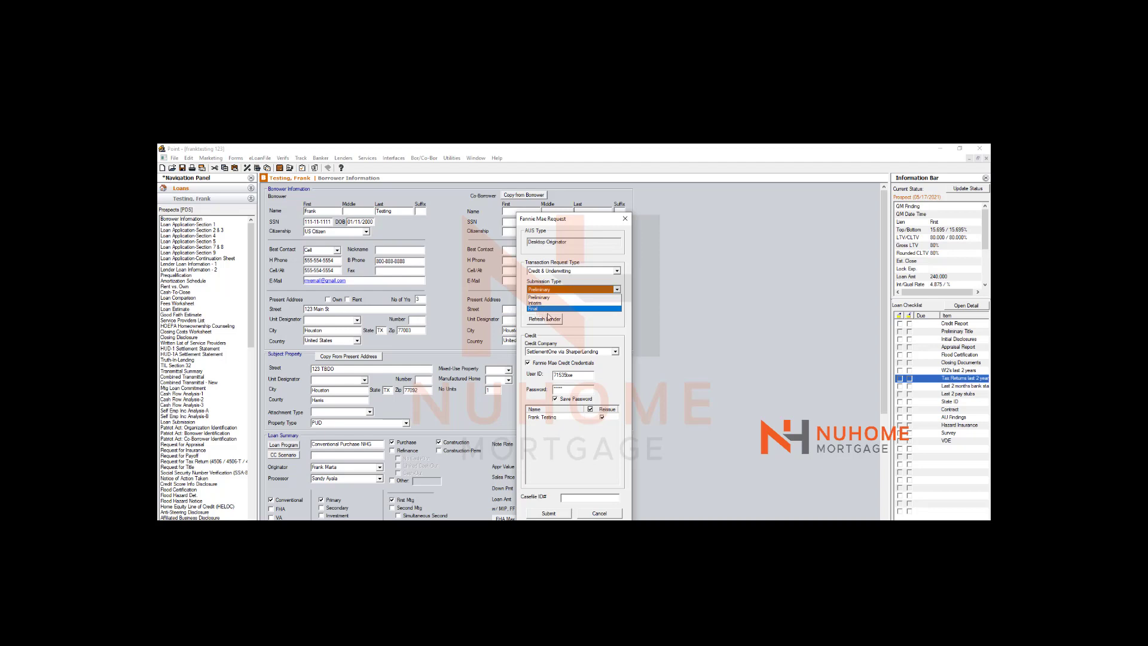
Step: Switch the submission type from Preliminary to Interim and refresh the lender list
click(534, 309)
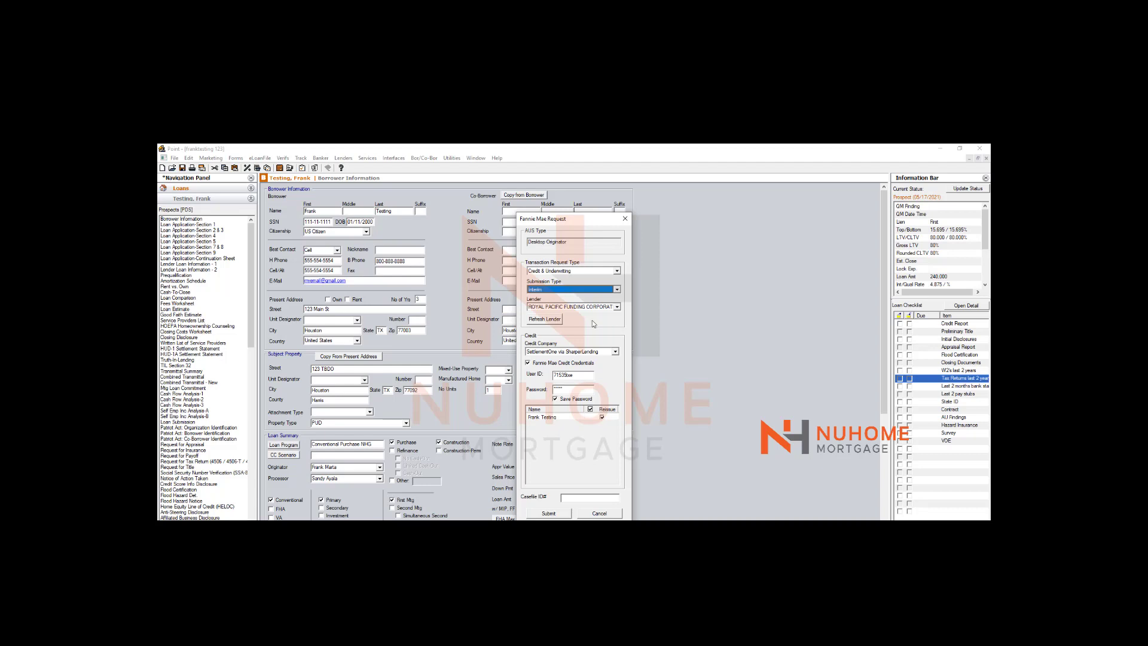
click(543, 319)
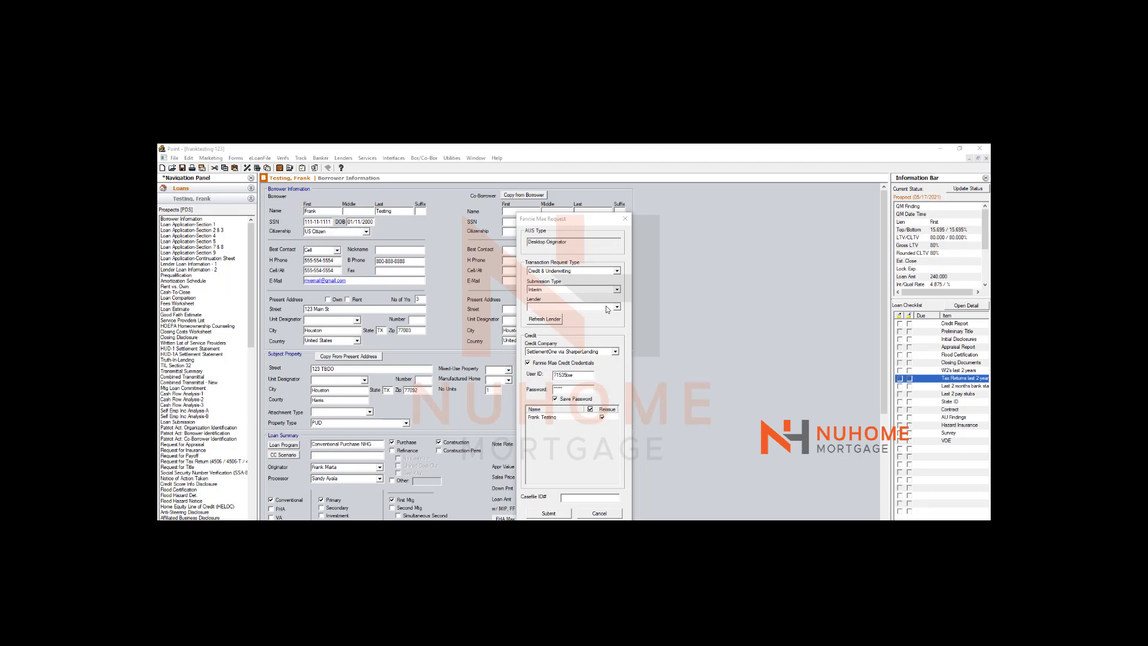
Step: Choose ROYAL PACIFIC FUNDING CORPORATION from the Lender dropdown
click(615, 306)
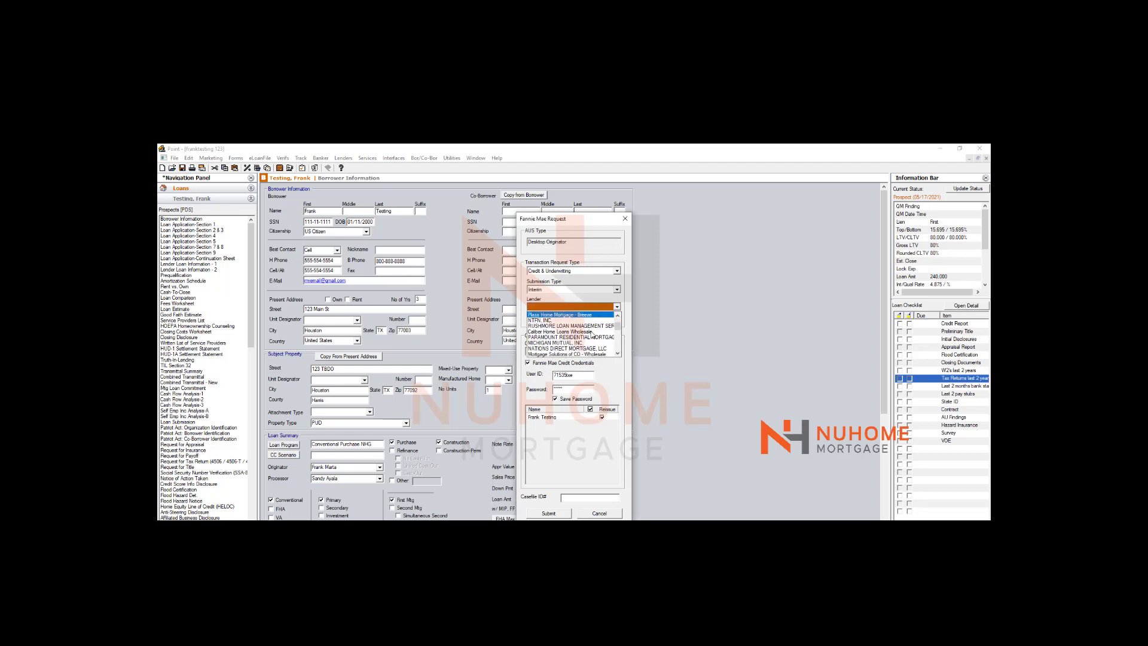
scroll(down, 3)
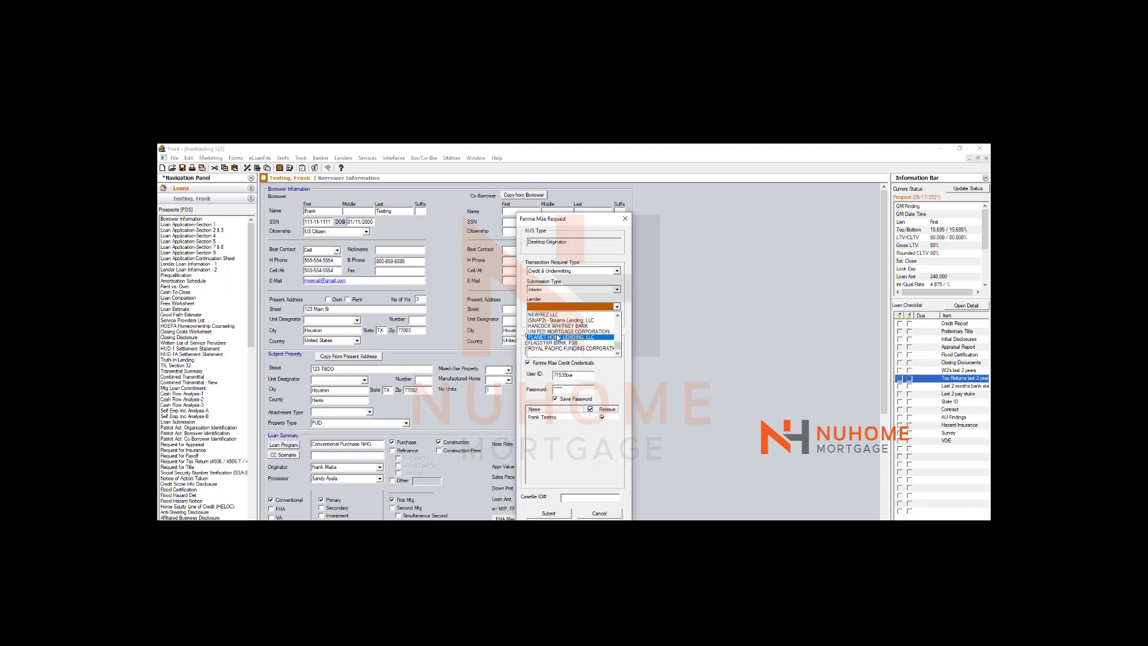
click(571, 350)
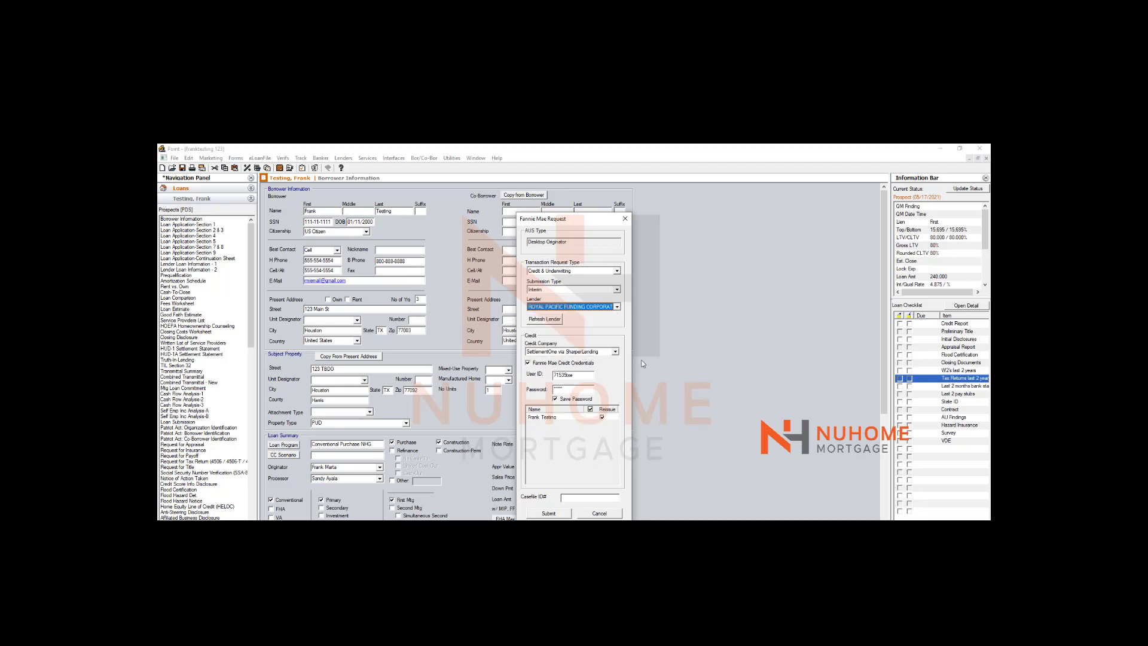